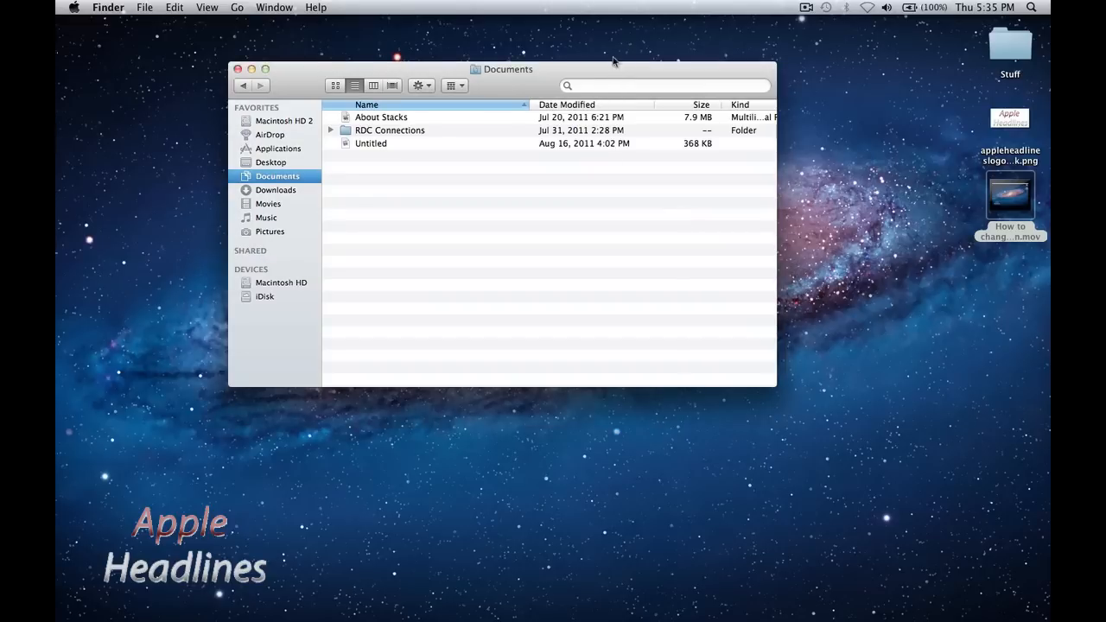
mouse_move(670, 287)
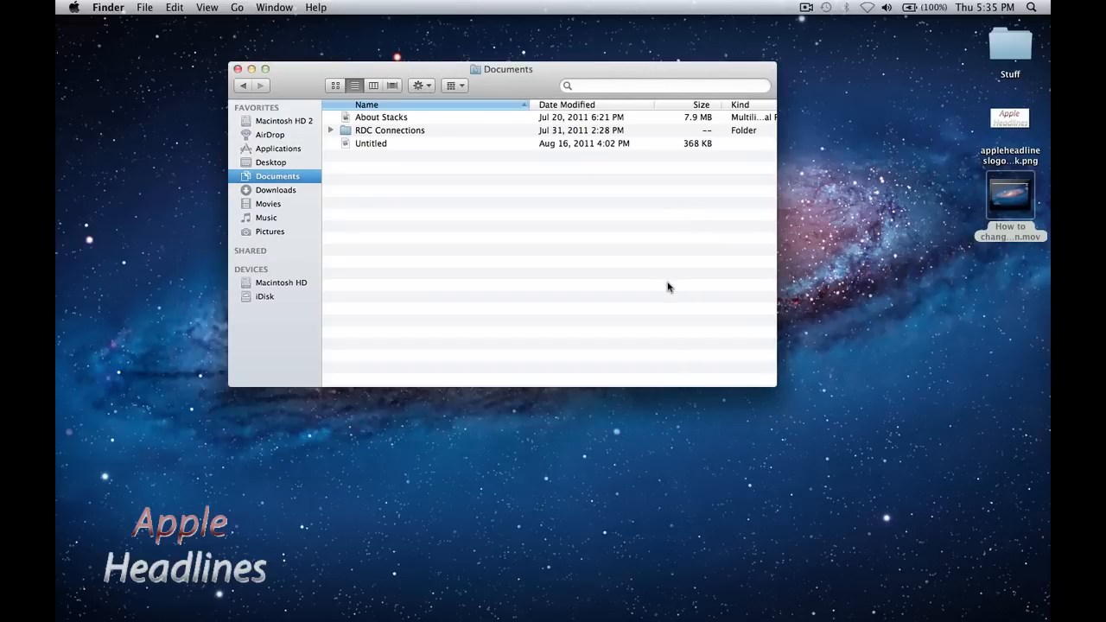
mouse_move(676, 346)
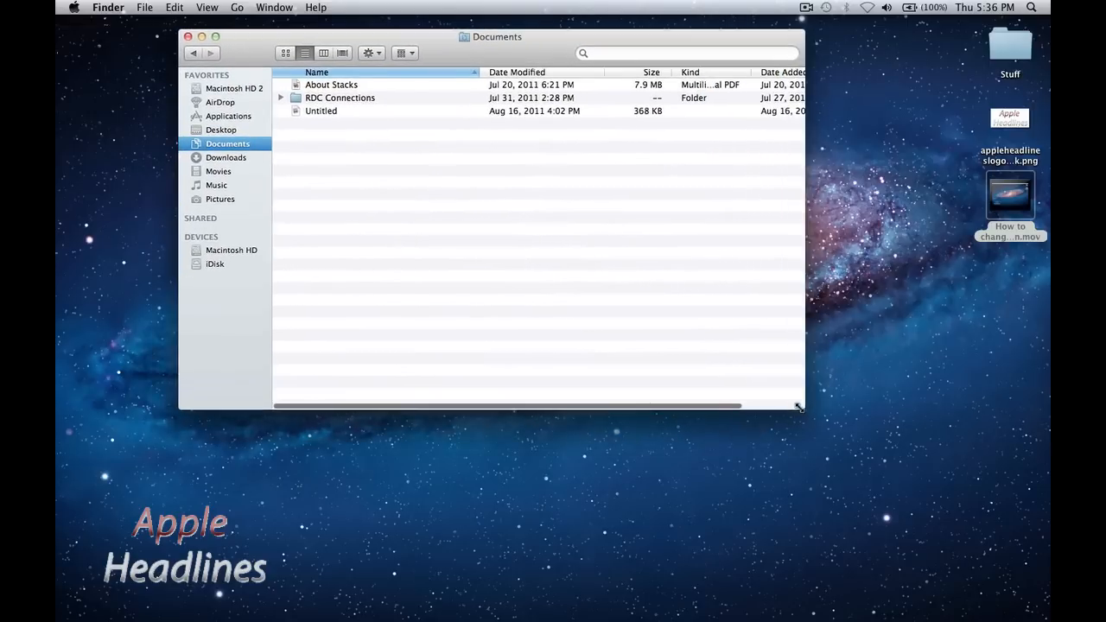
Step: Shrink the Documents window from its bottom-right corner so the Size and Kind columns are cut off
drag(797, 407, 719, 362)
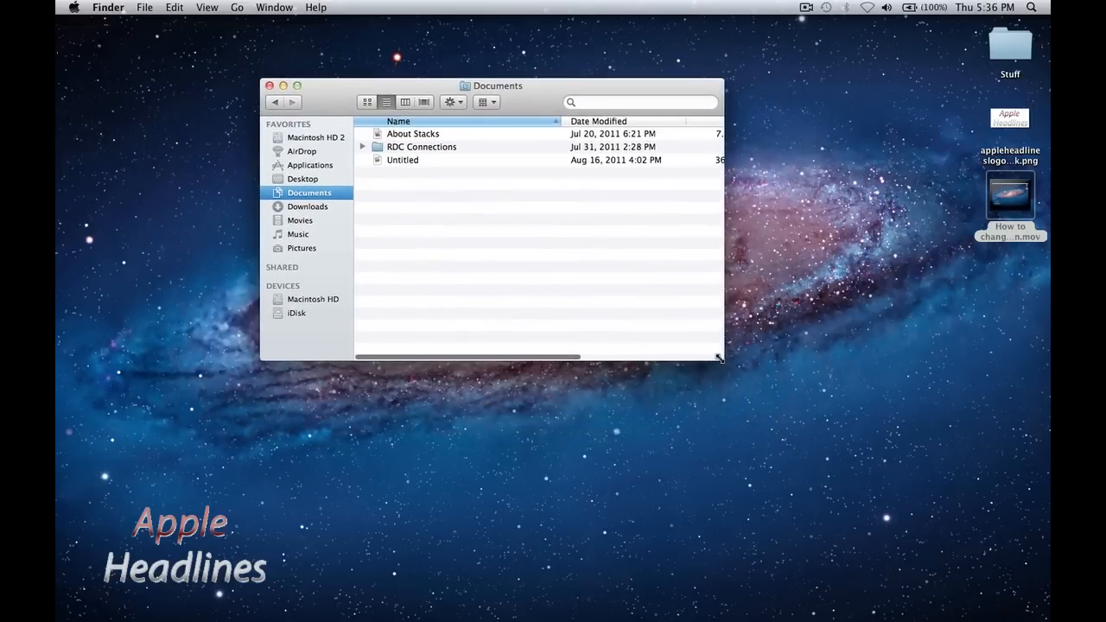
drag(719, 356, 639, 311)
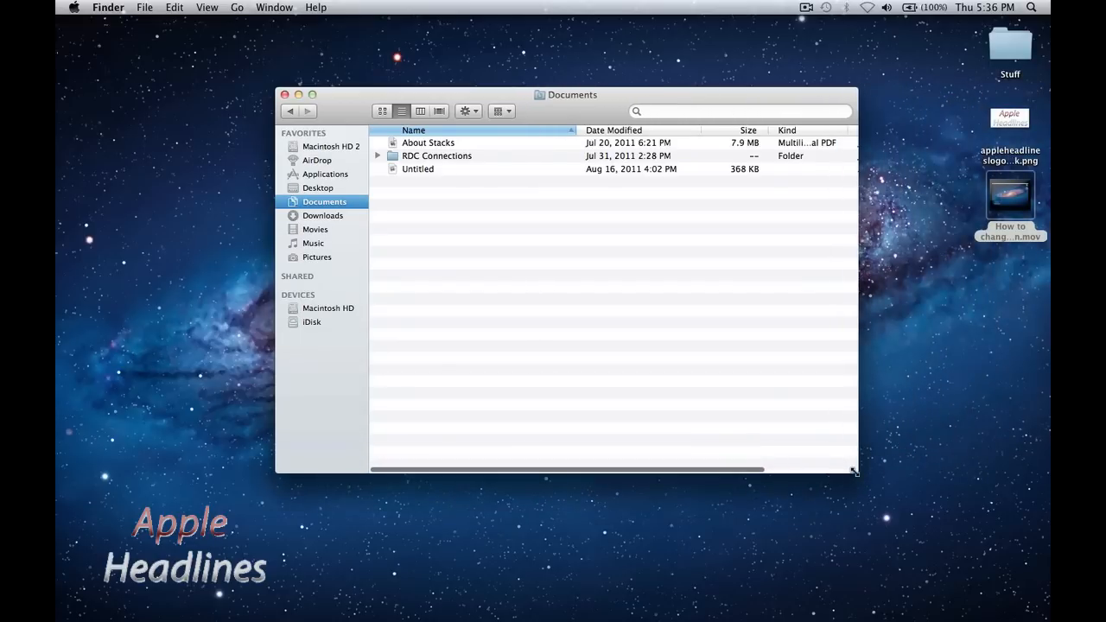
mouse_move(795, 444)
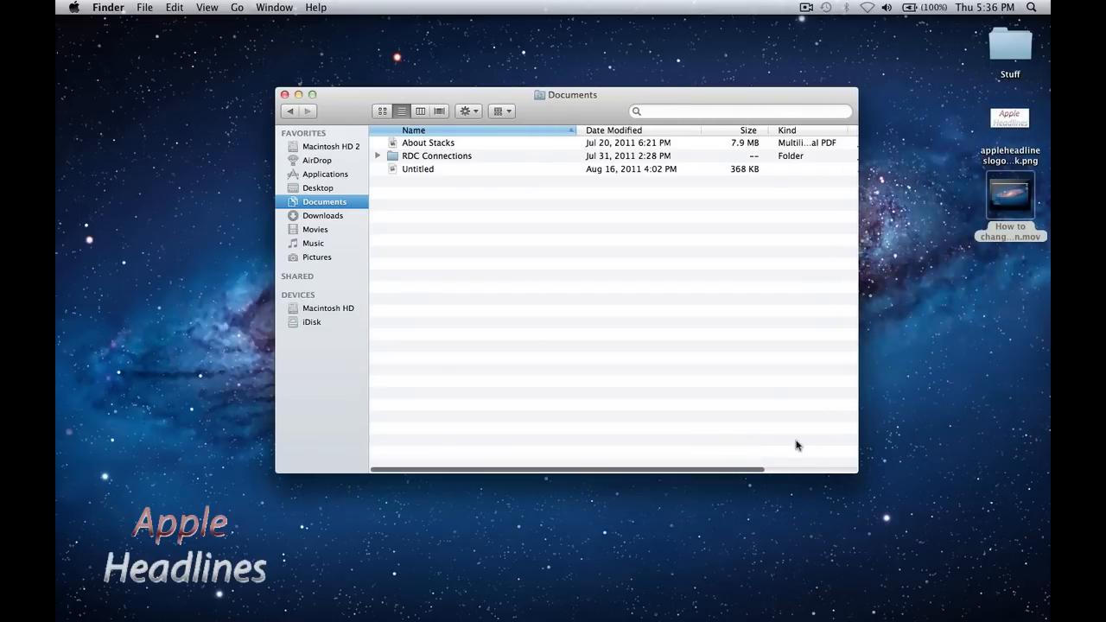